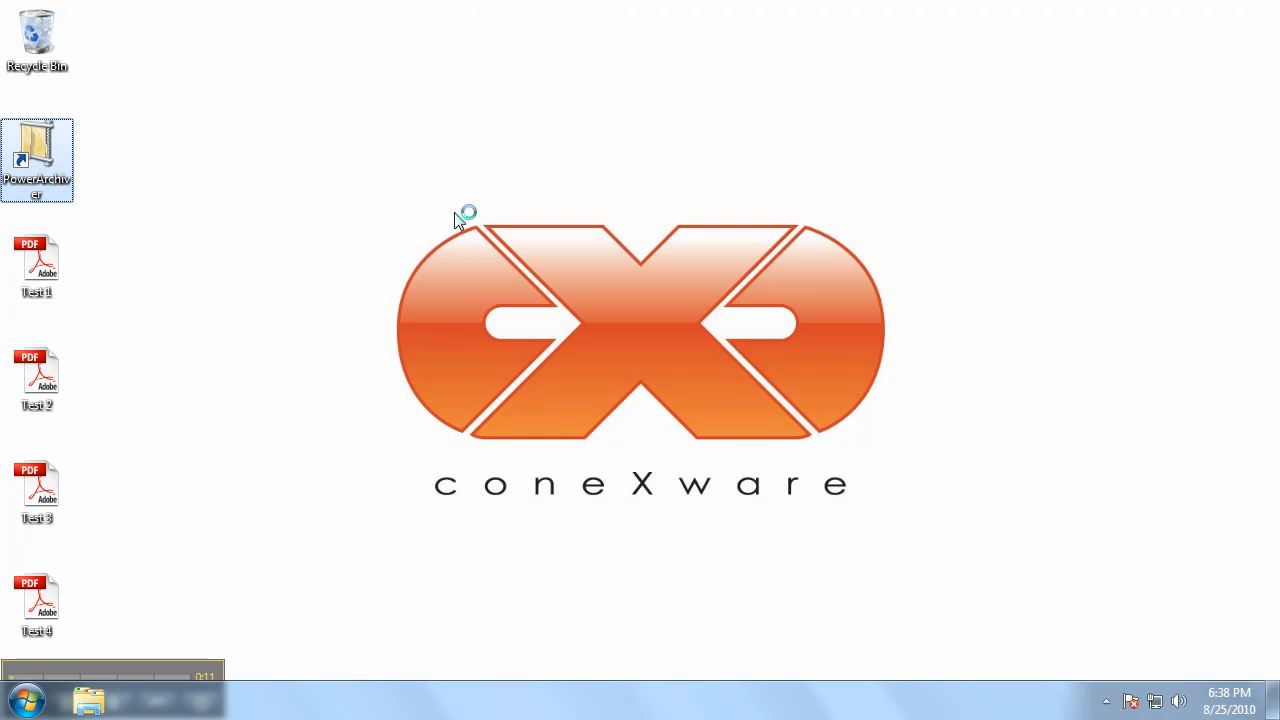
- Launch PowerArchiver 2010 Professional from its desktop shortcut
double_click(37, 160)
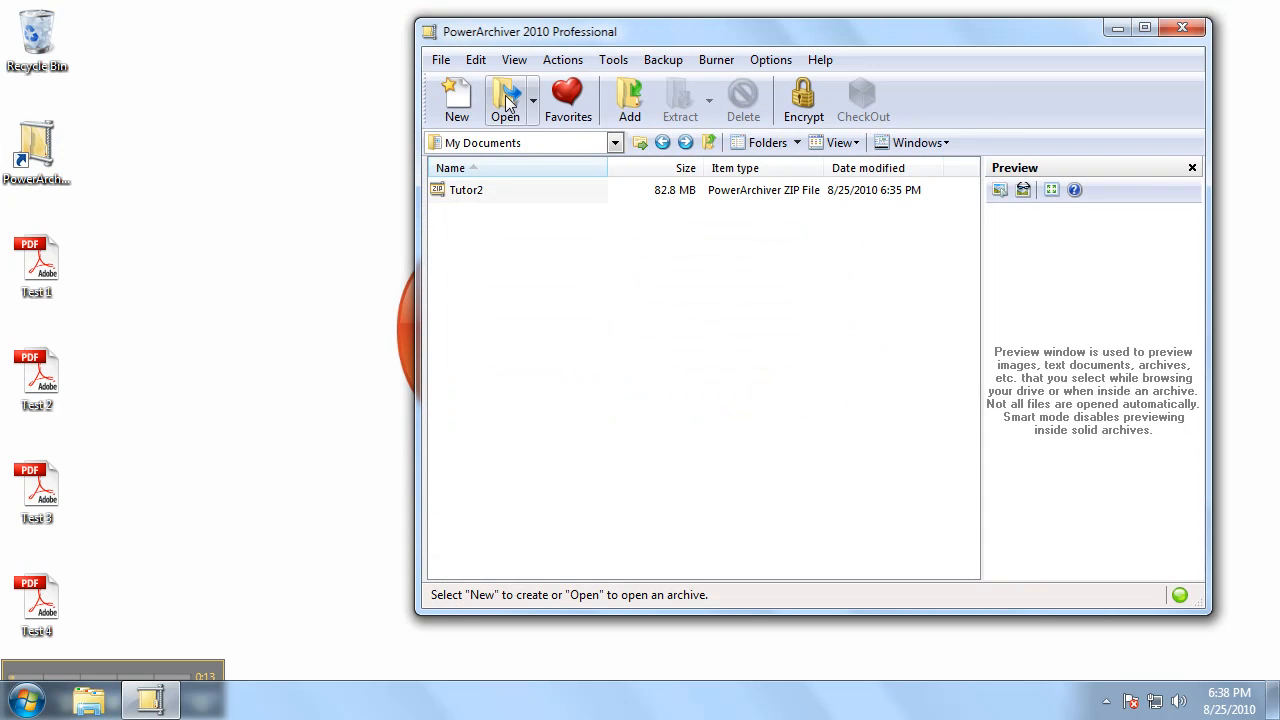
- Open the Tutor2.zip archive from the Documents library
click(505, 100)
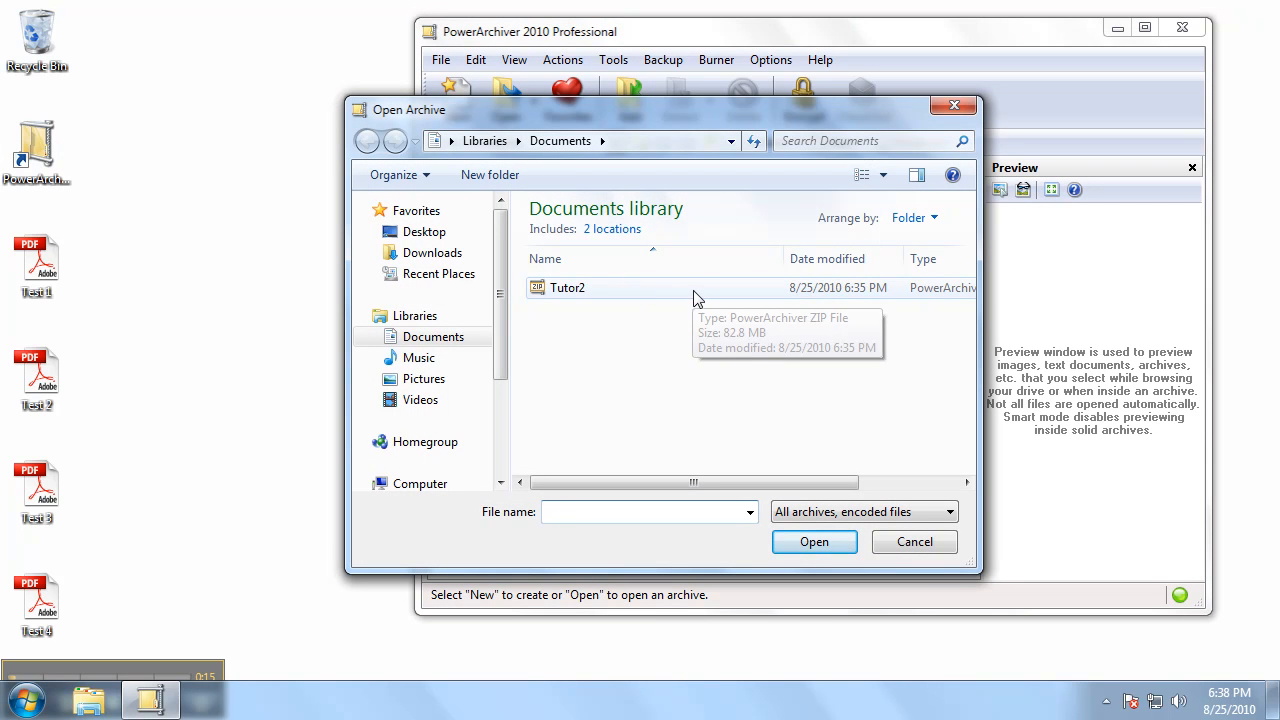
click(567, 288)
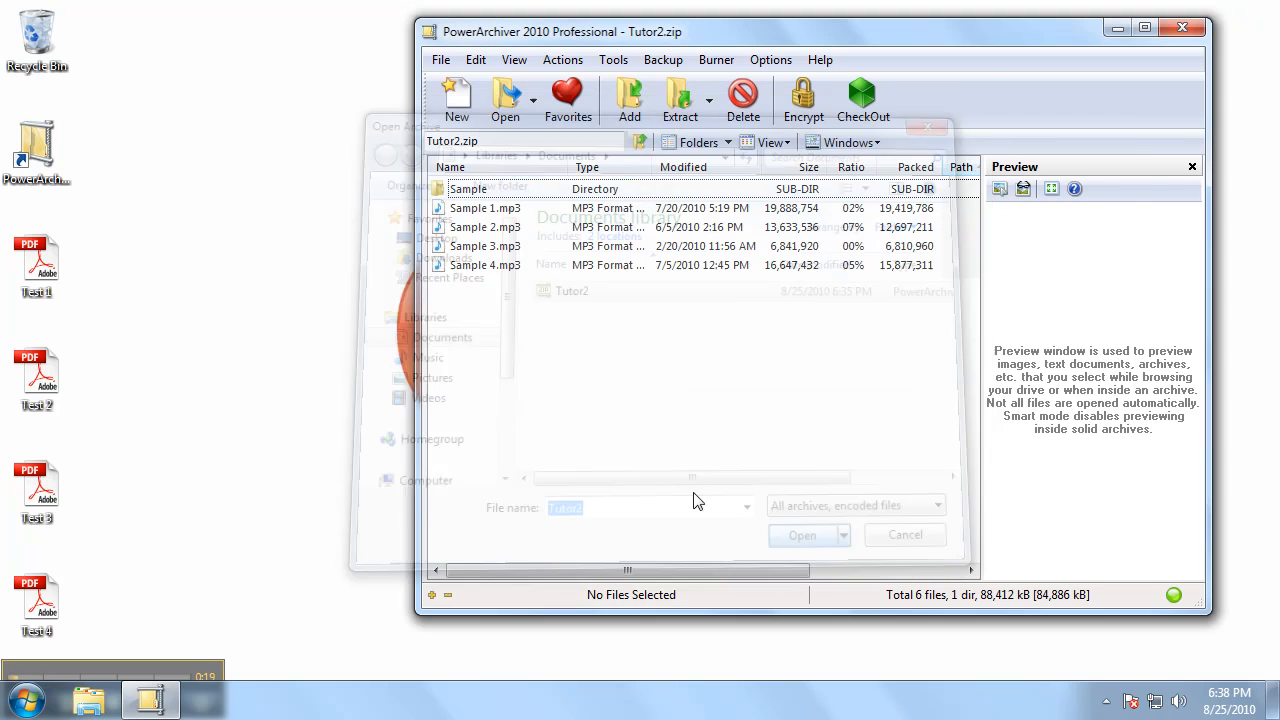
click(904, 534)
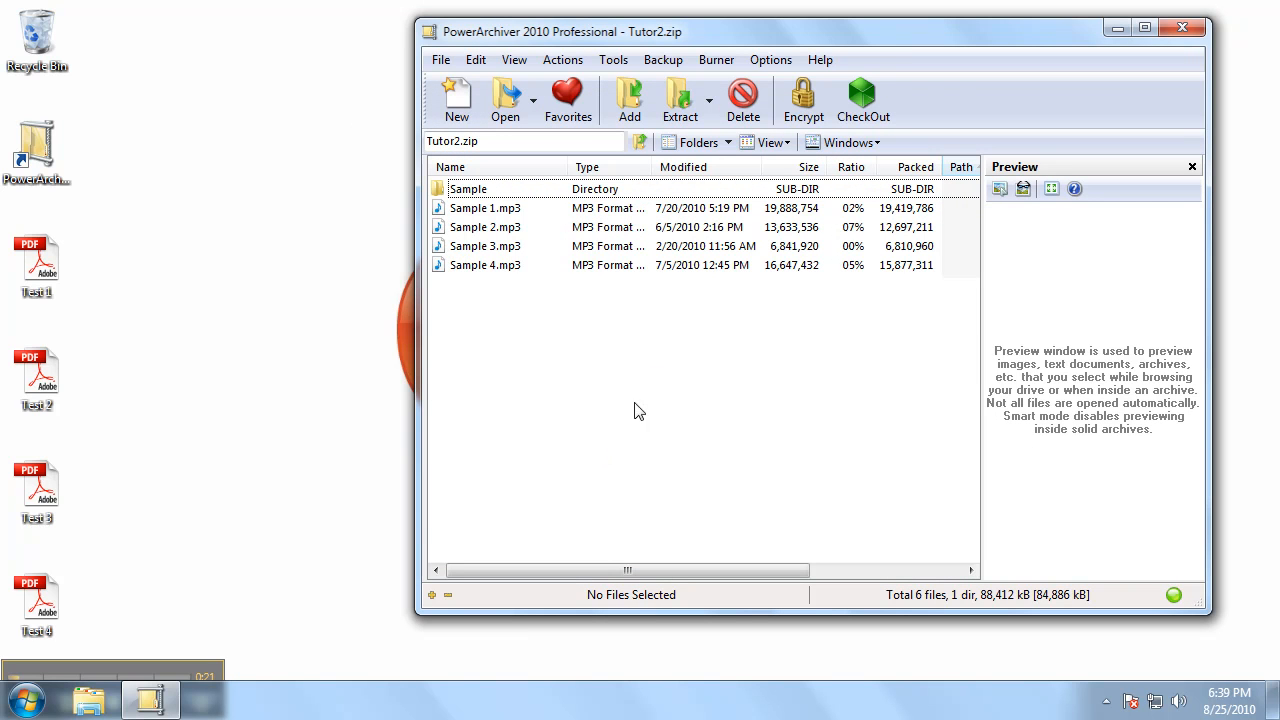
mouse_move(629, 99)
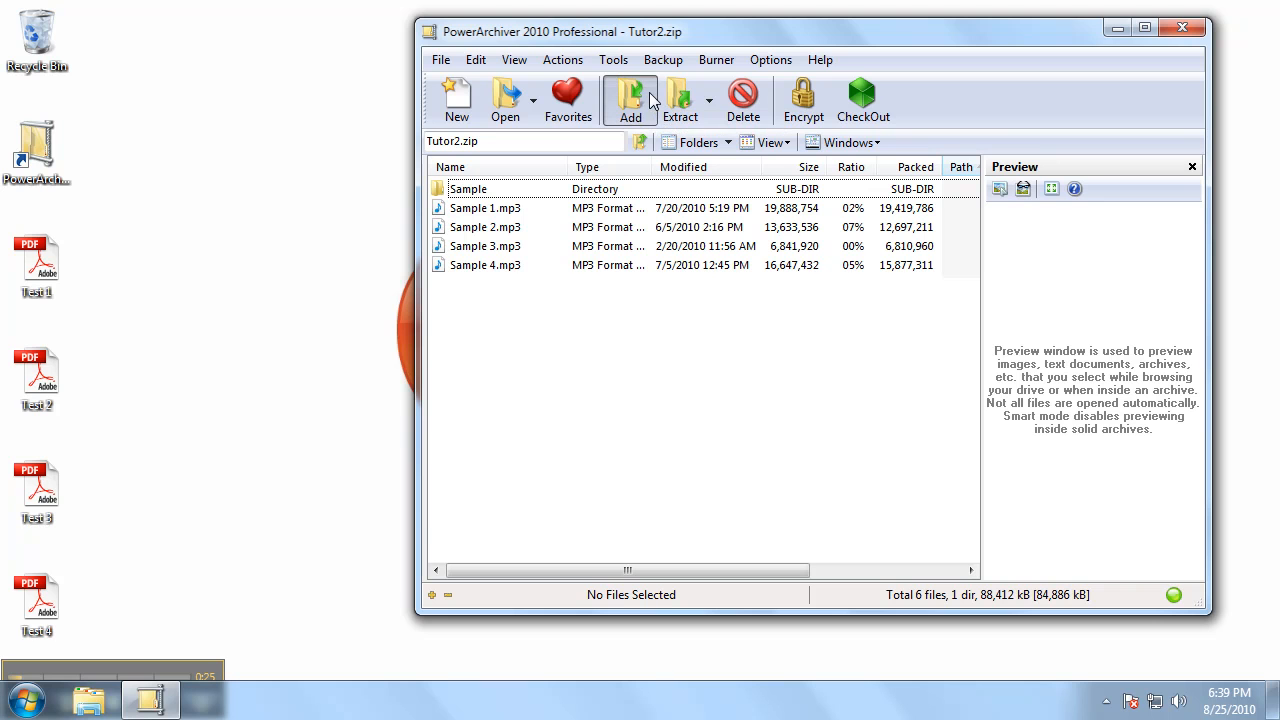
mouse_move(700, 360)
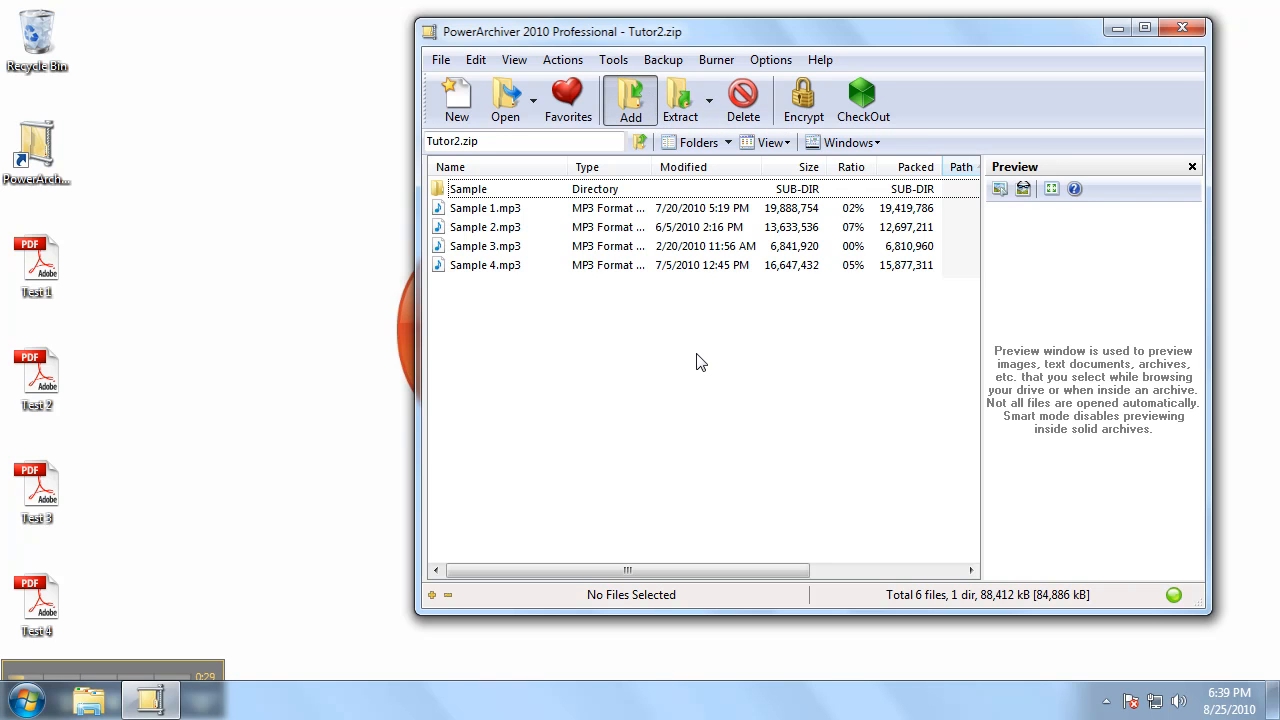
- Add Test 1.pdf and Test 2.pdf from the Desktop into Tutor2.zip
click(630, 100)
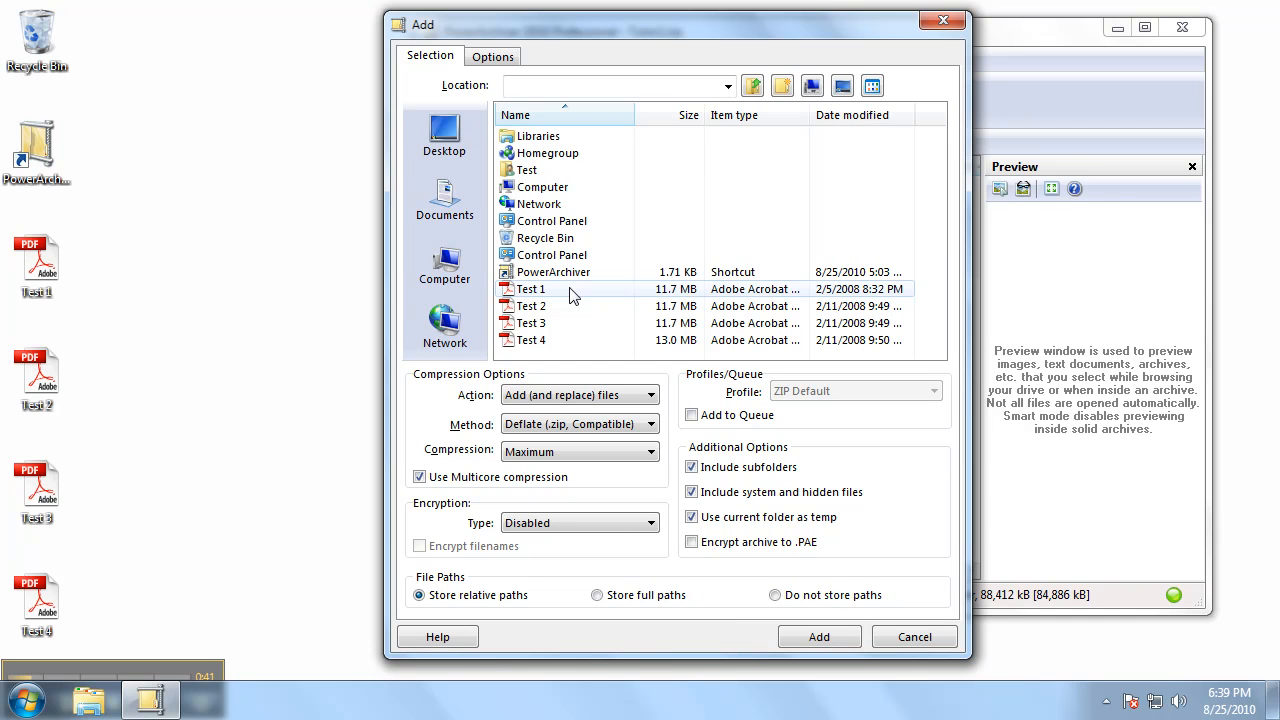
click(530, 289)
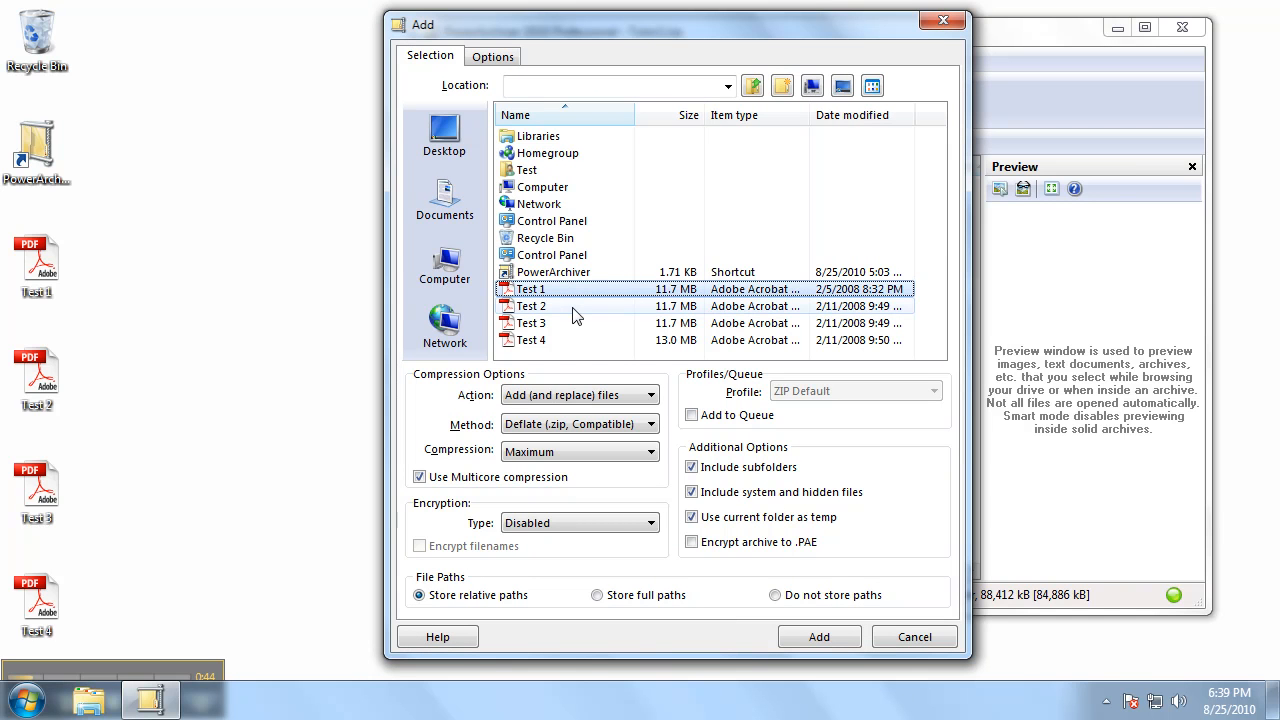
click(532, 306)
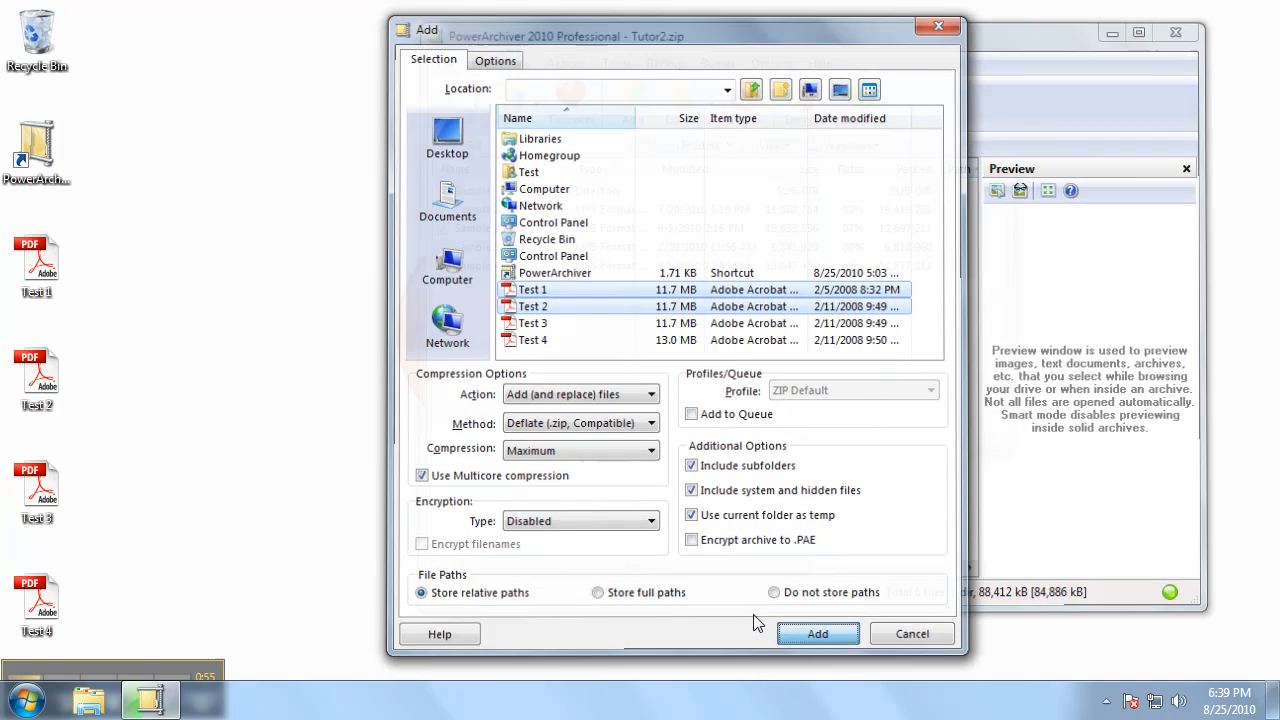
click(817, 633)
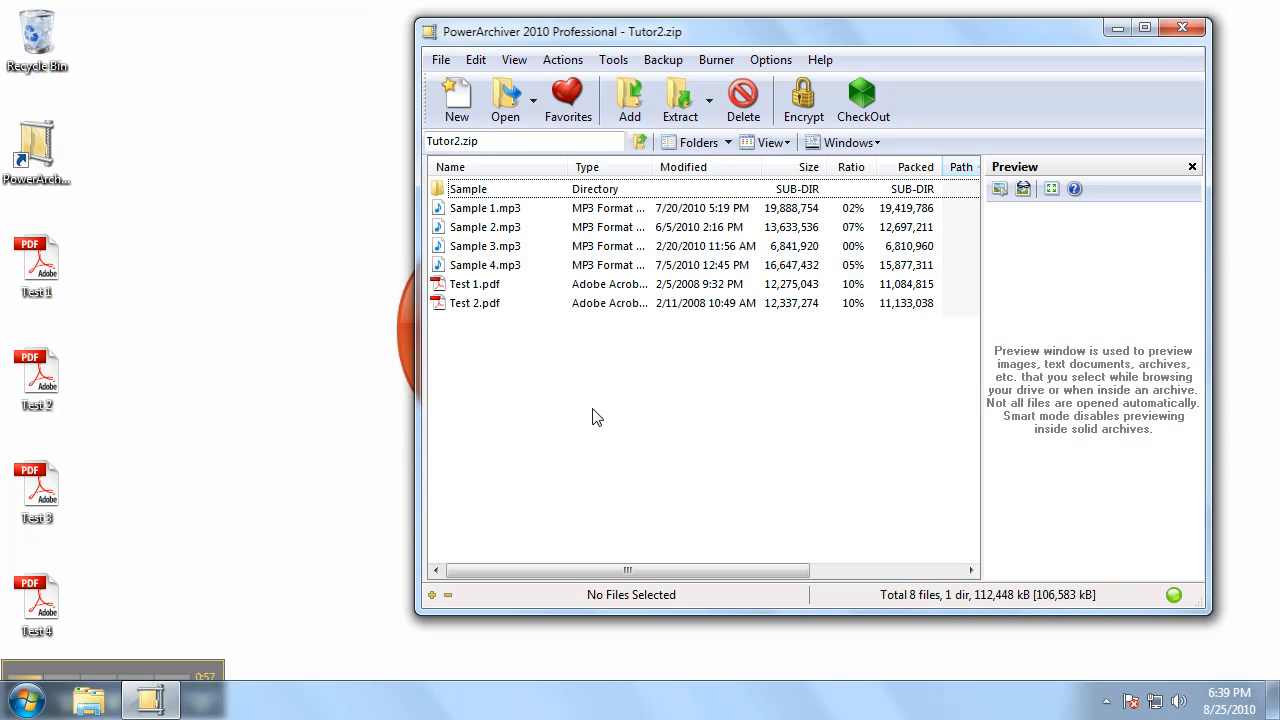
mouse_move(461, 344)
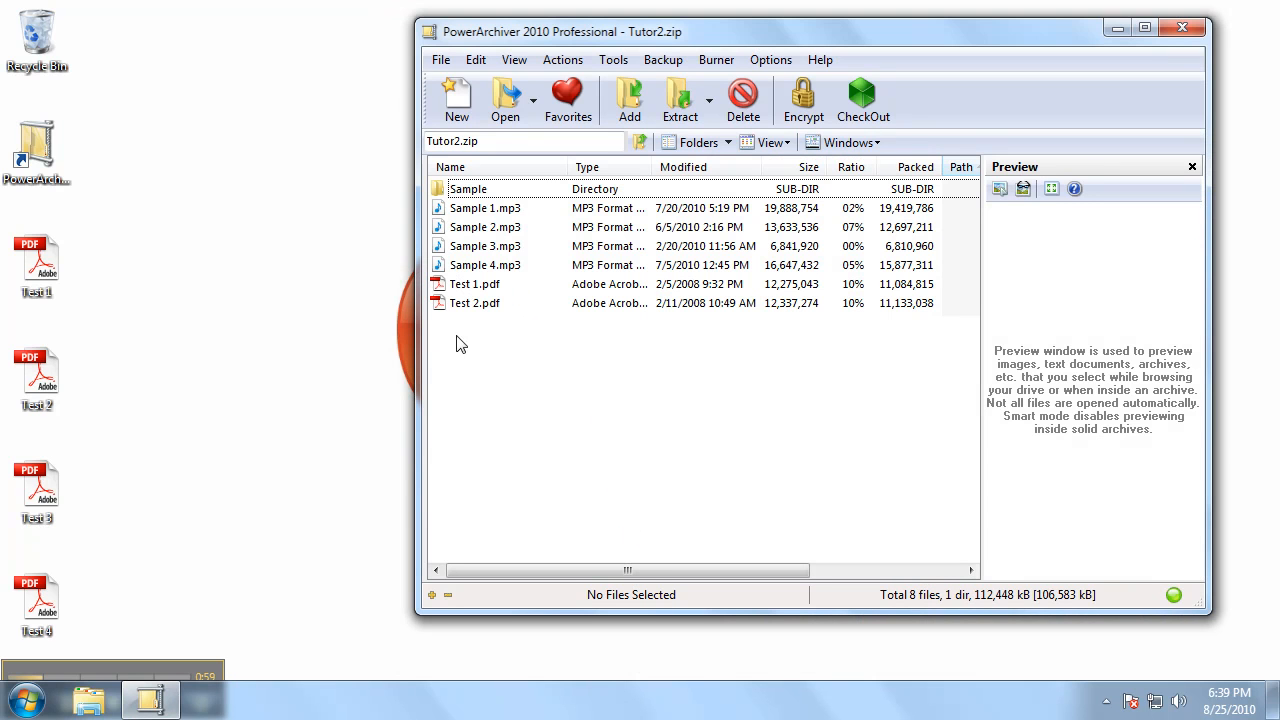
mouse_move(652, 322)
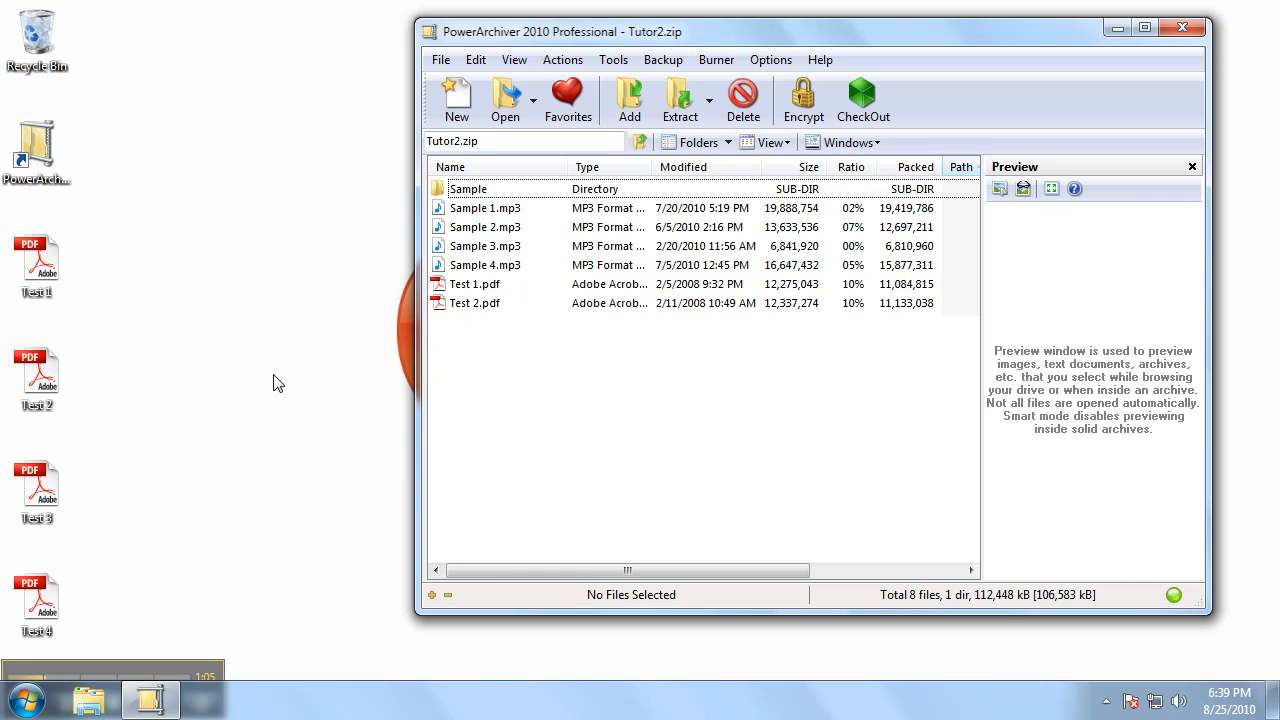
mouse_move(213, 460)
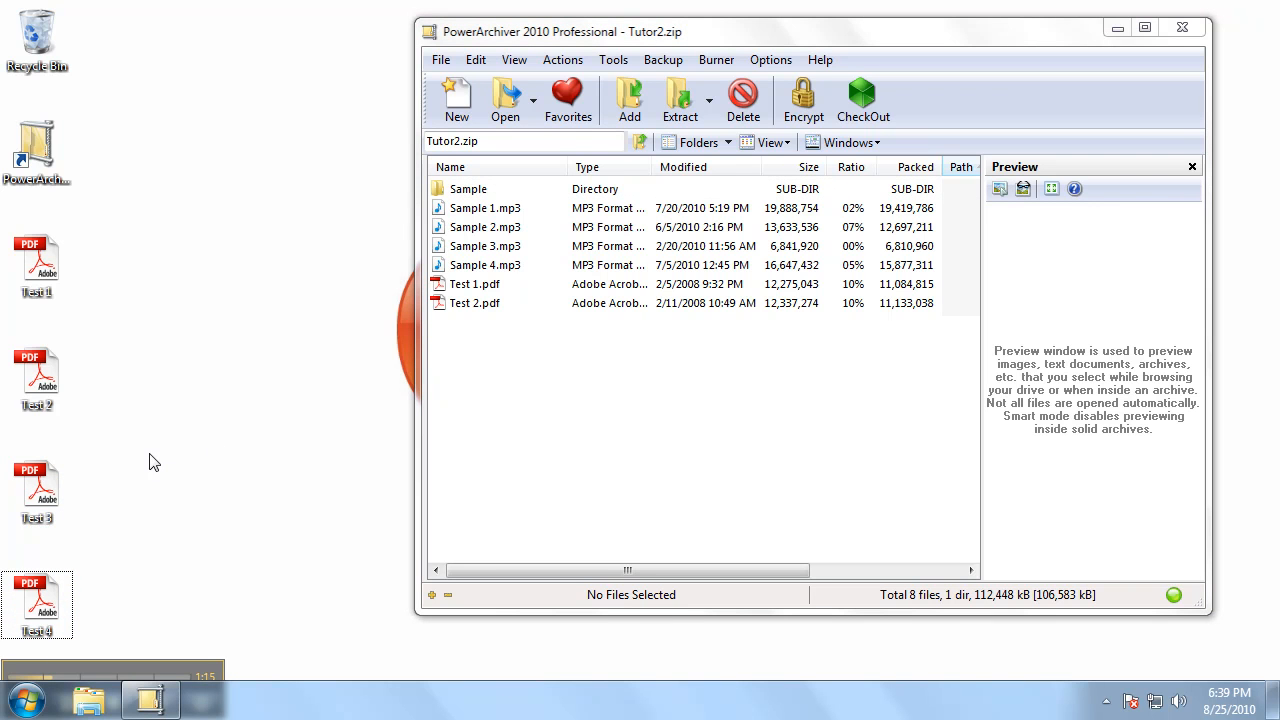
- Drag the Test 3 and Test 4 PDFs from the desktop into Tutor2.zip
click(37, 490)
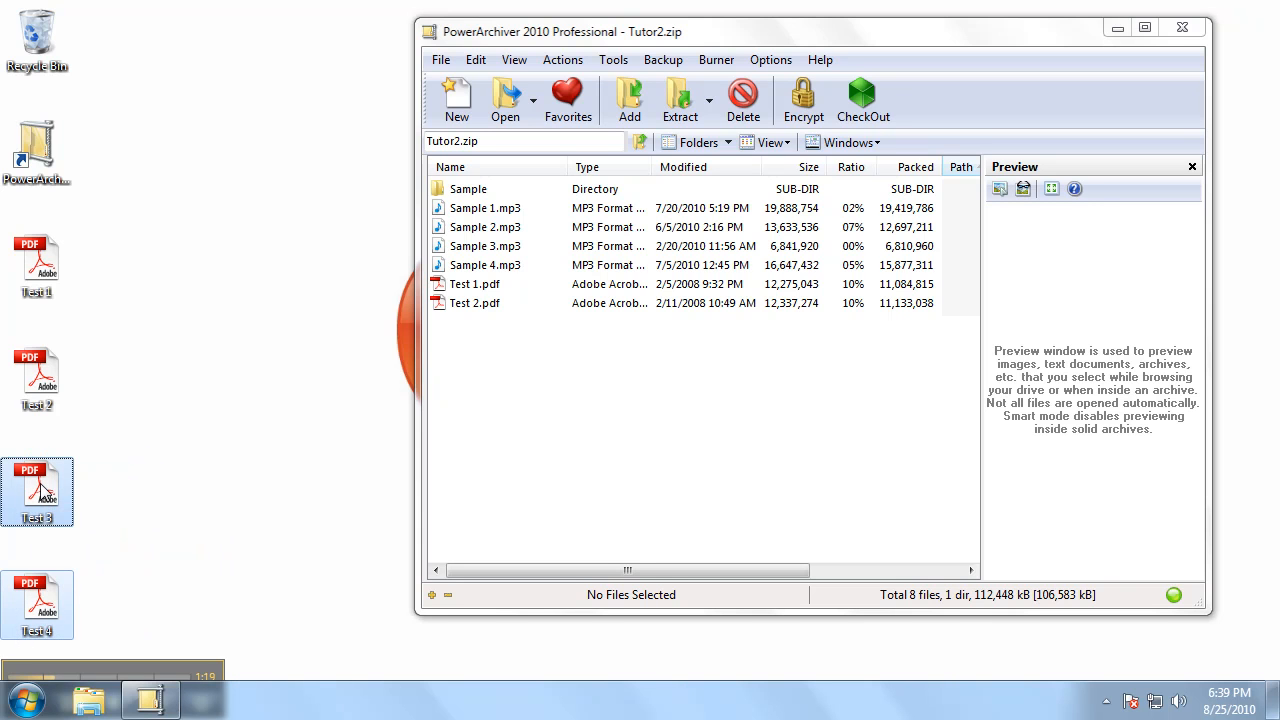
drag(37, 490, 405, 425)
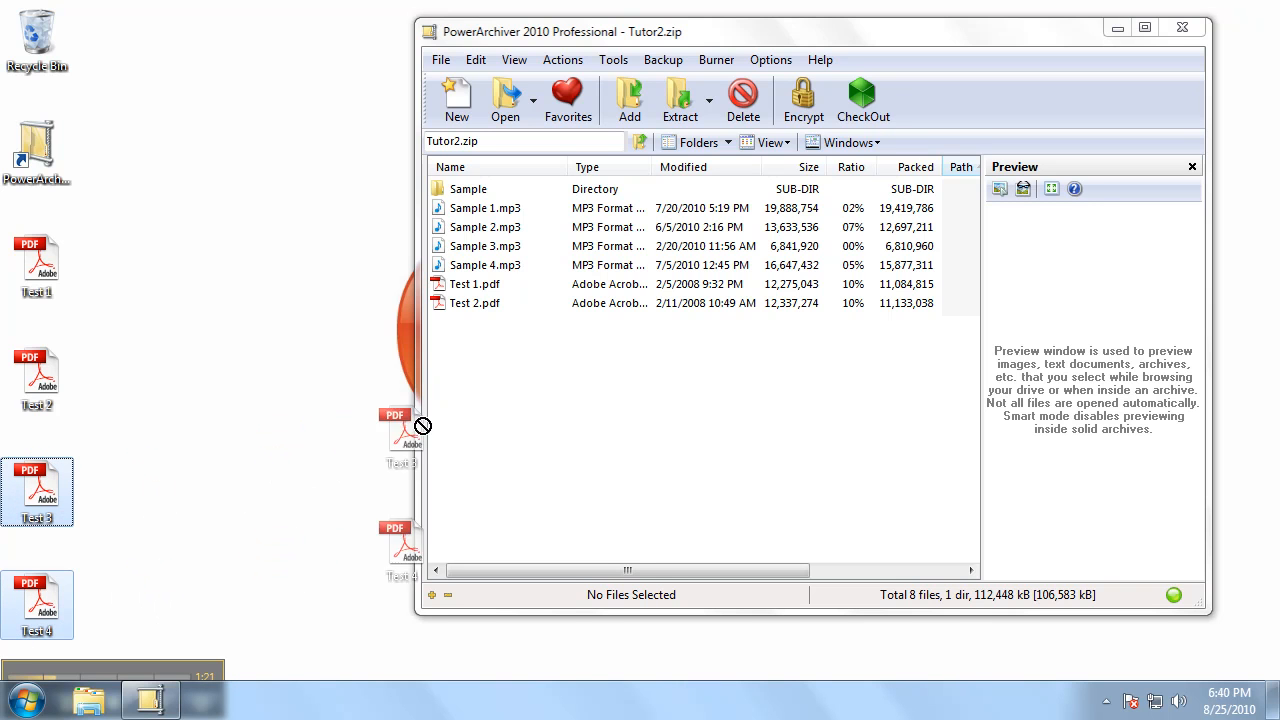
drag(400, 435, 565, 385)
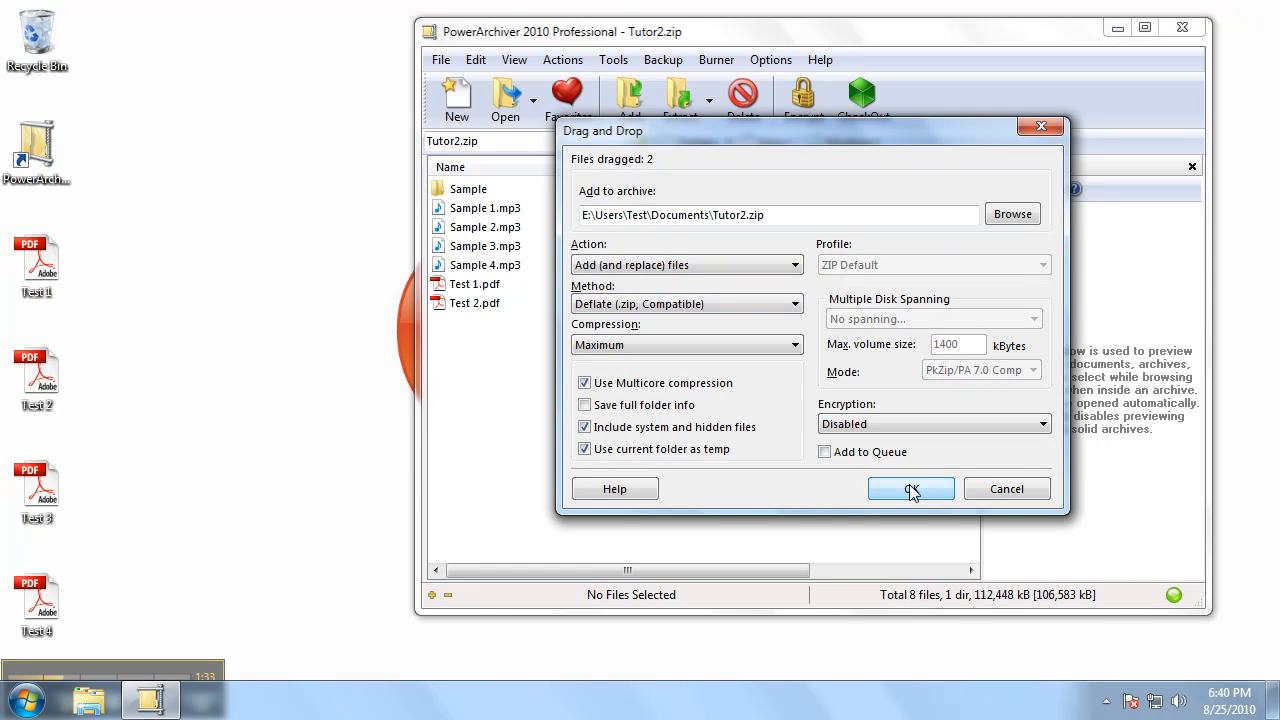
- Confirm the Drag and Drop dialog to add Test 3.pdf and Test 4.pdf
click(910, 489)
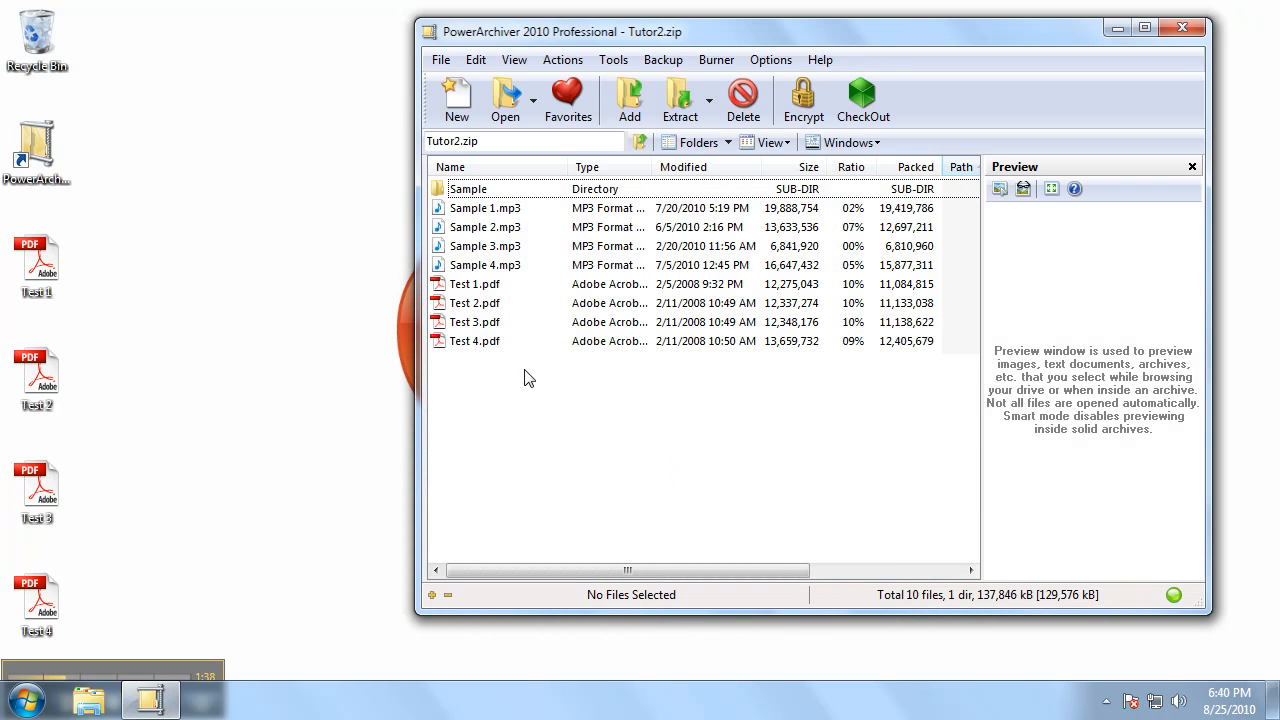
mouse_move(492, 347)
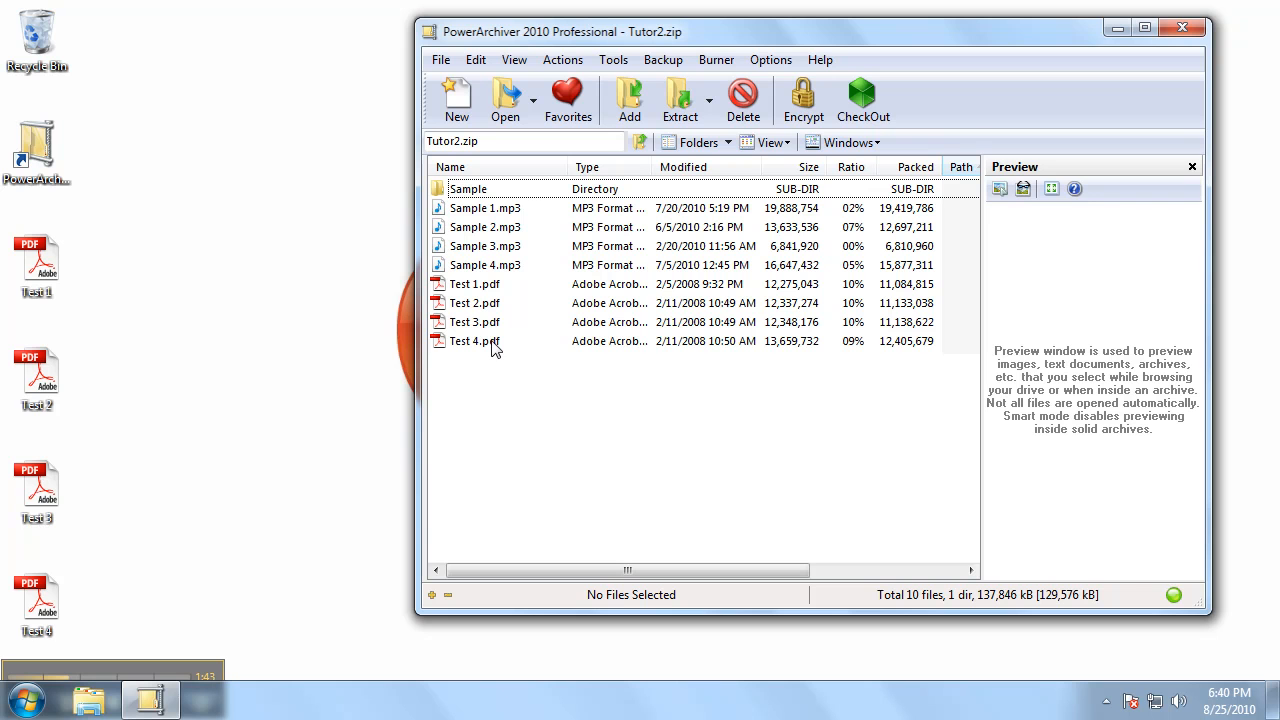
mouse_move(364, 396)
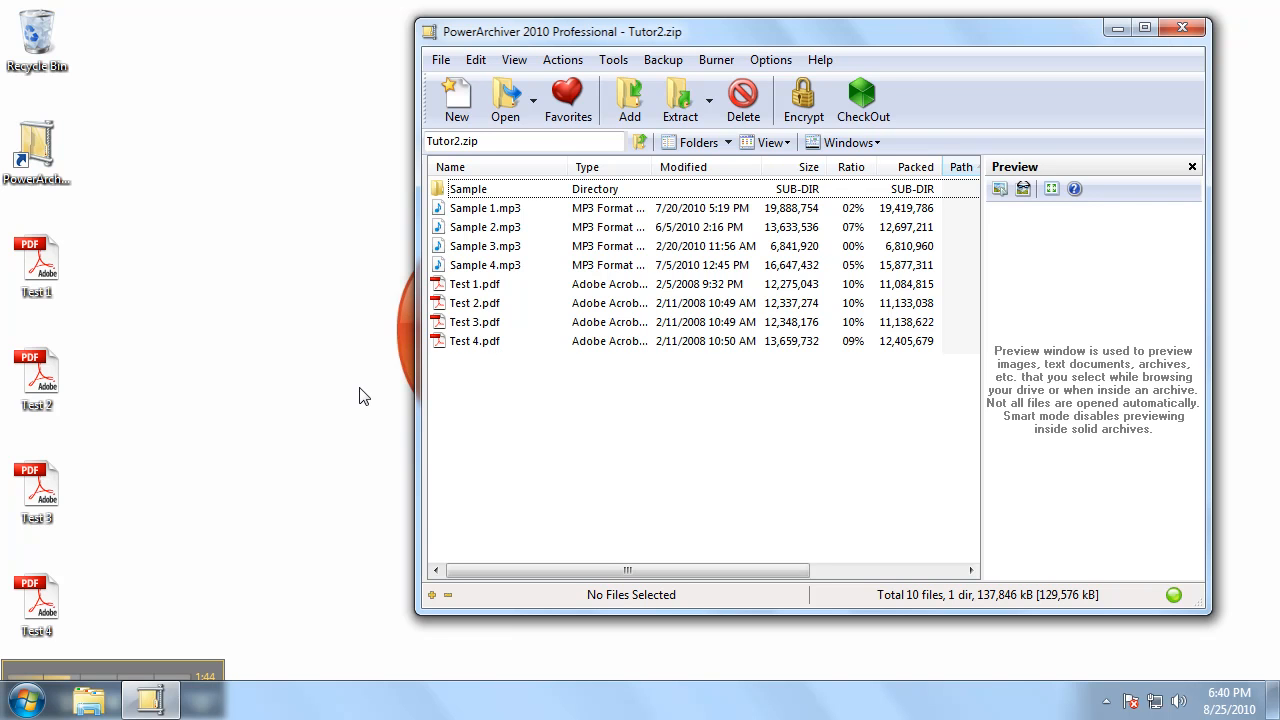